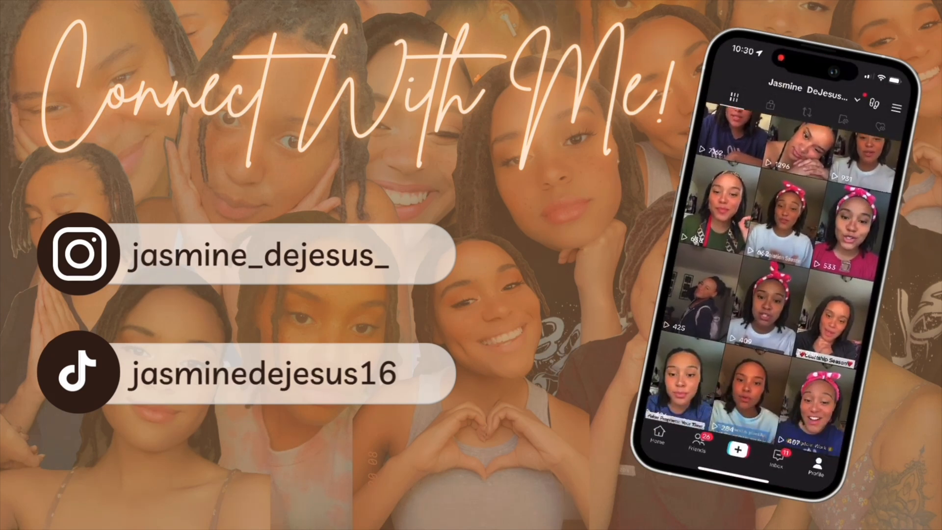
Step: Scroll down the Canva home page in the maximized browser
scroll("down", 3)
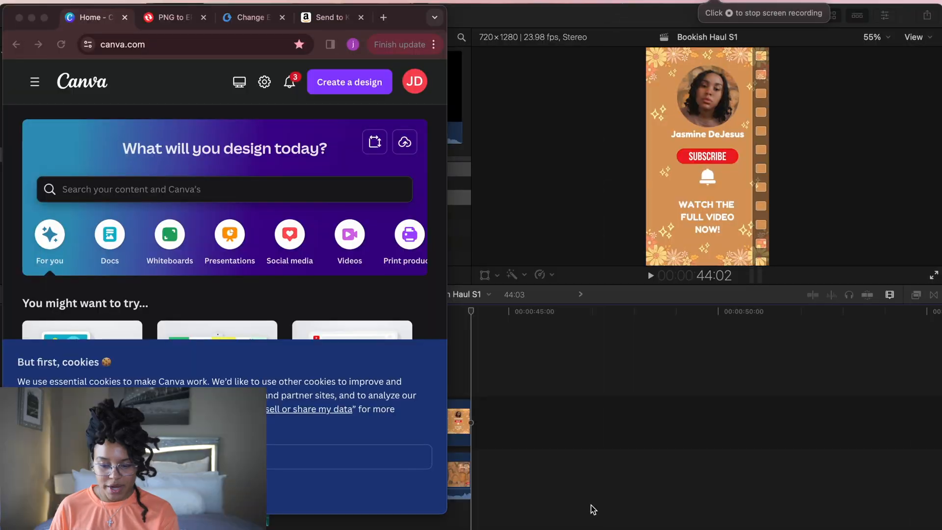
mouse_move(603, 266)
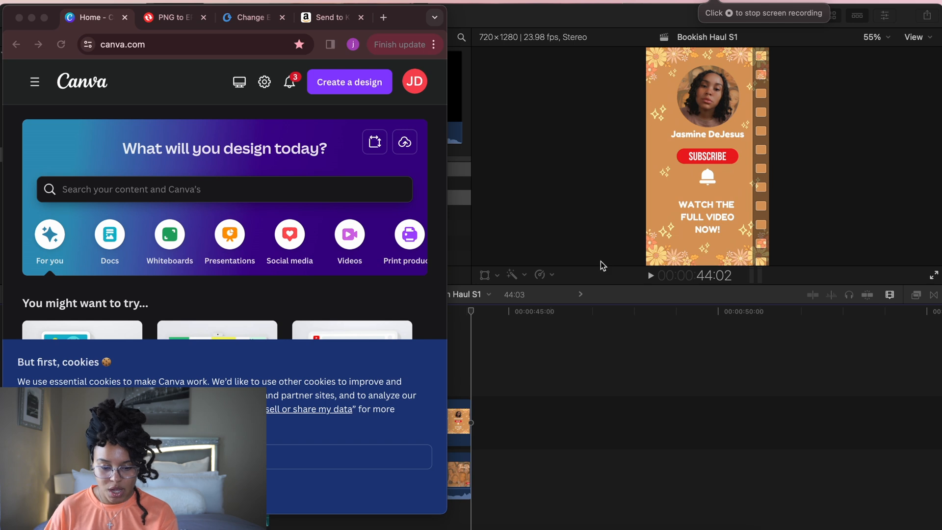
mouse_move(408, 71)
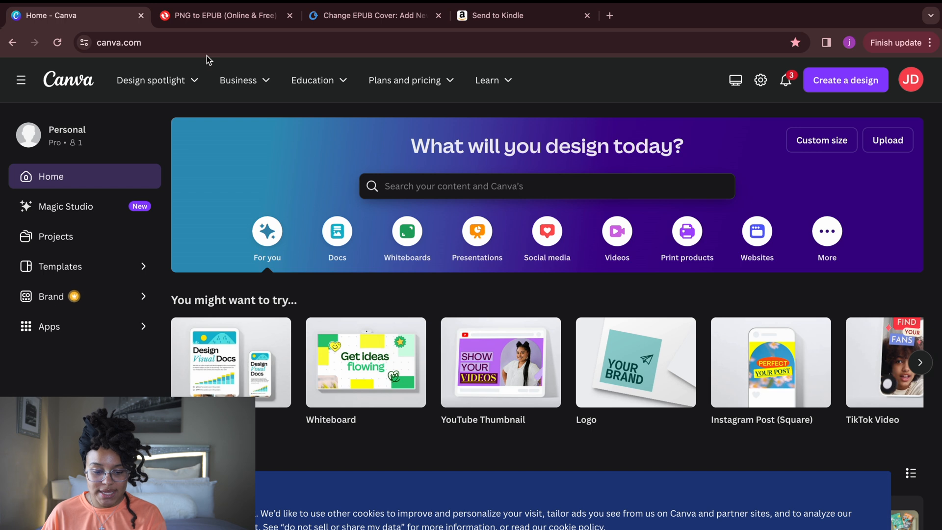
Step: Review the Convertio PNG to EPUB page, then bring up the Change EPUB Cover page
left_click(222, 15)
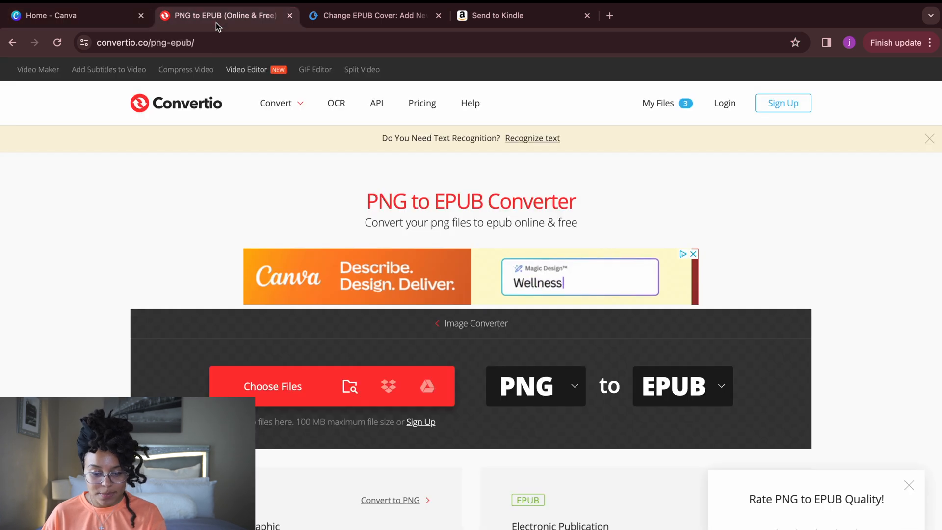
left_click(693, 254)
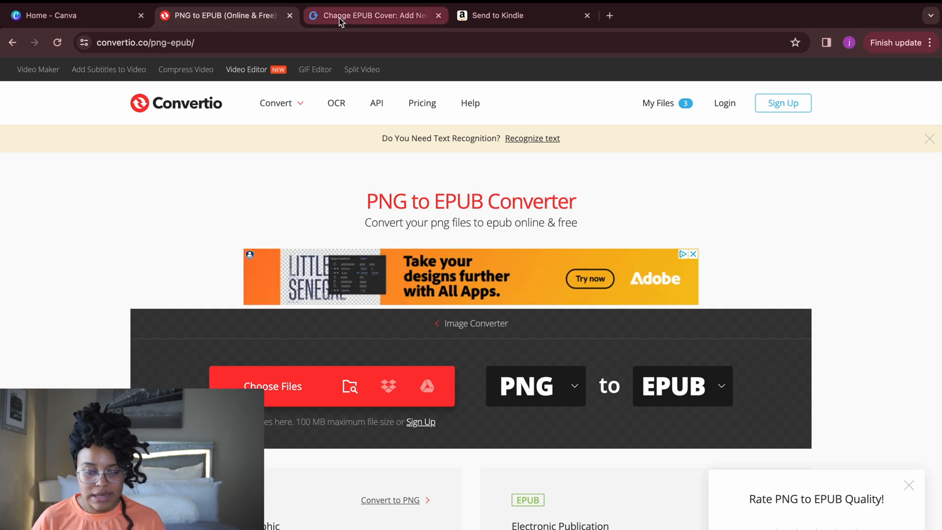
left_click(373, 15)
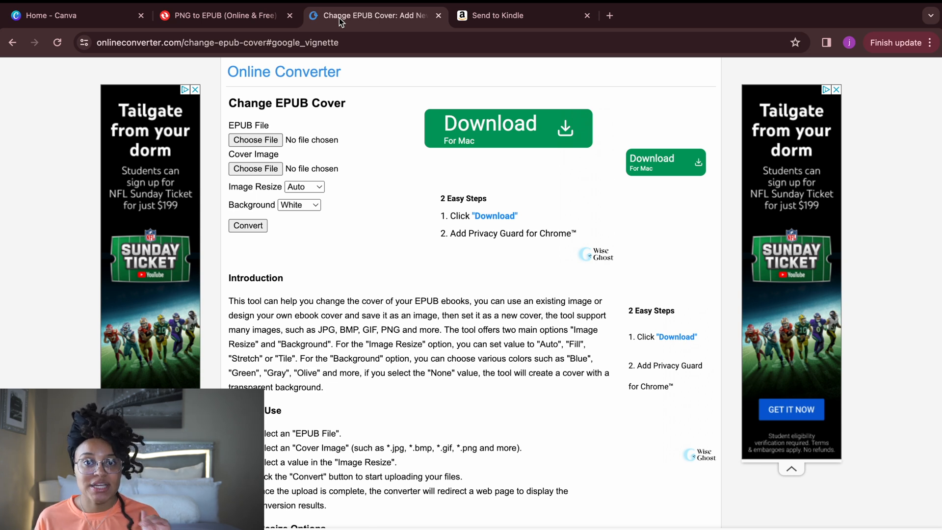
Step: Bring up Amazon's Send to Kindle upload page
left_click(500, 15)
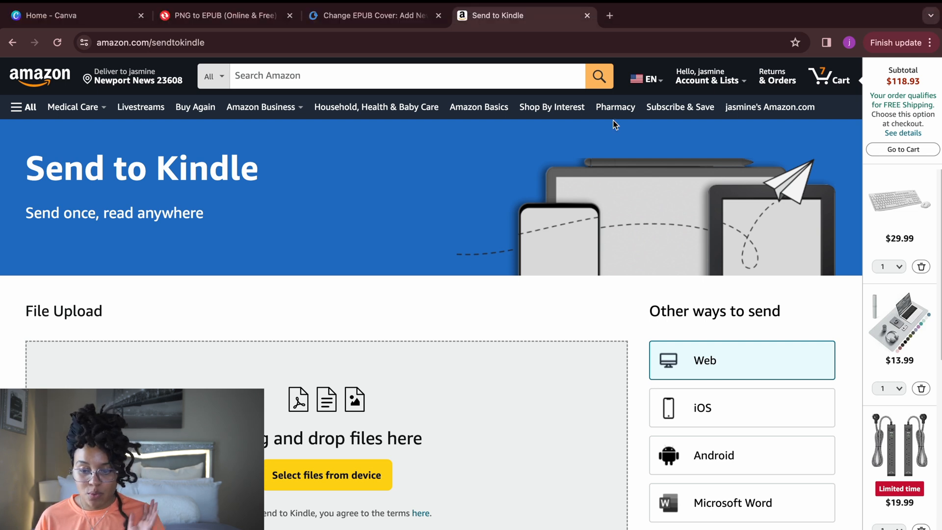
mouse_move(319, 215)
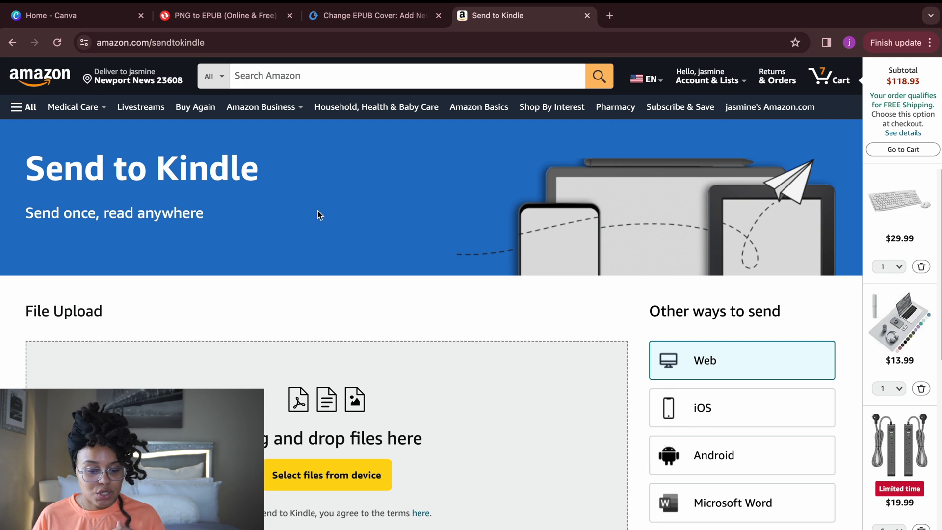
Step: Return to Canva home and open the jasmine's 1080×1440 cover from Recent designs
left_click(60, 15)
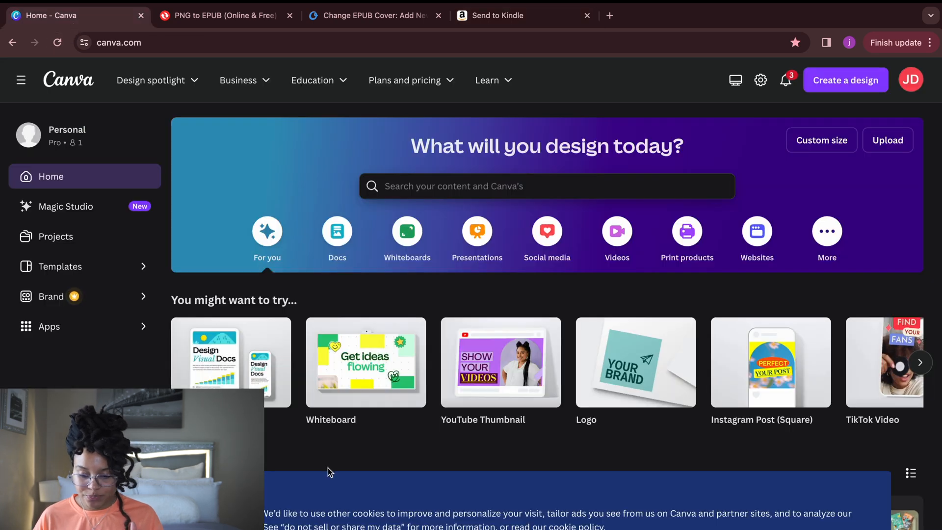
scroll("down", 3)
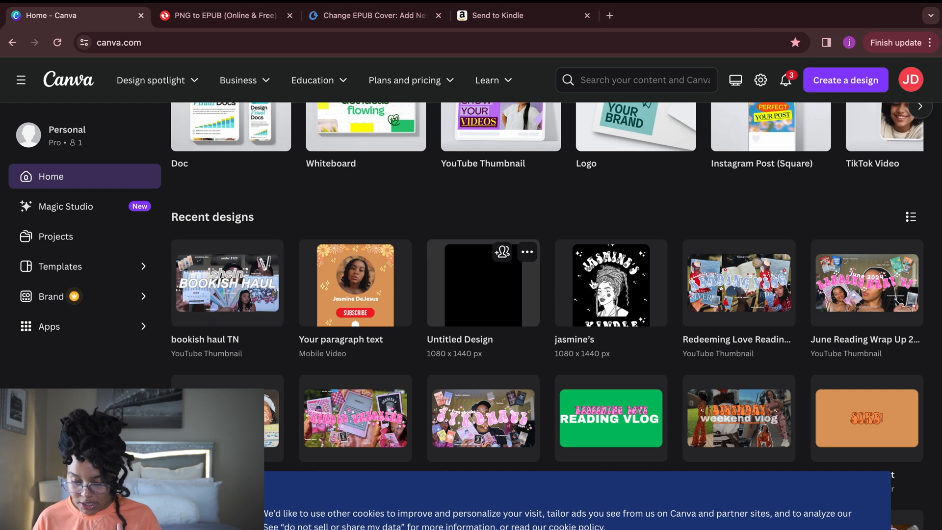
left_click(610, 285)
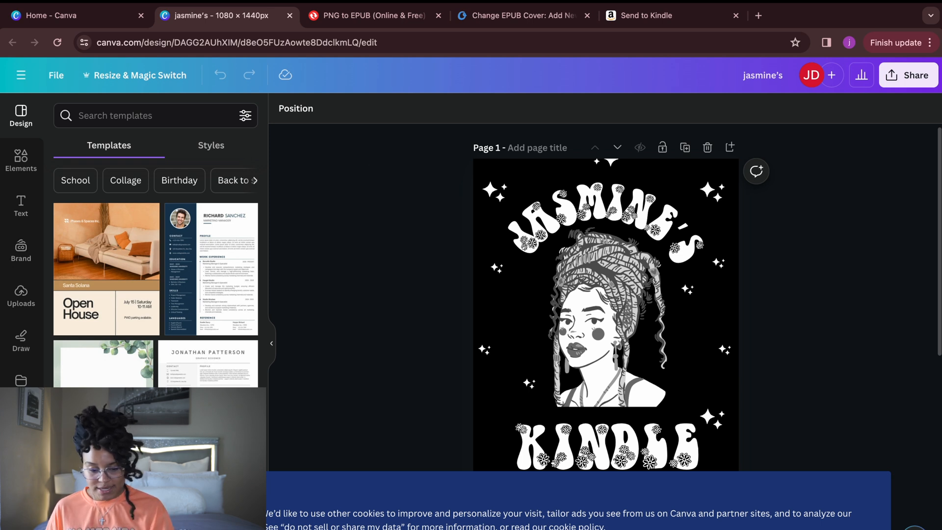
Step: Shrink the curved 'Jasmine's' title and 'Kindle' text on page 2 to hug the portrait
scroll("down", 3)
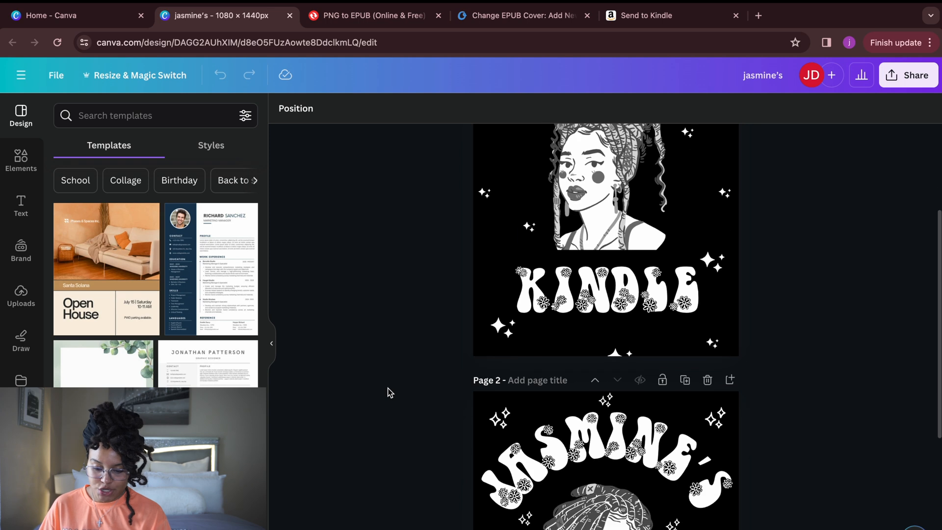
scroll("down", 3)
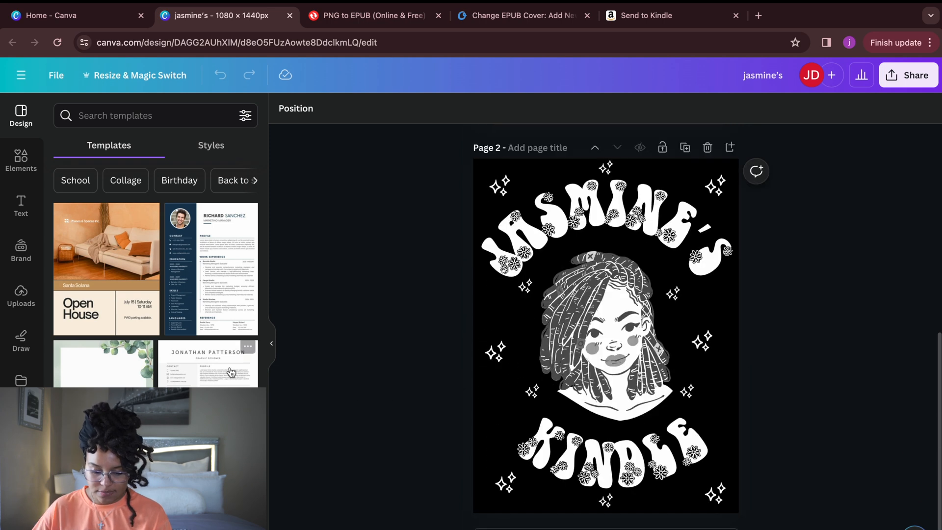
left_click(271, 343)
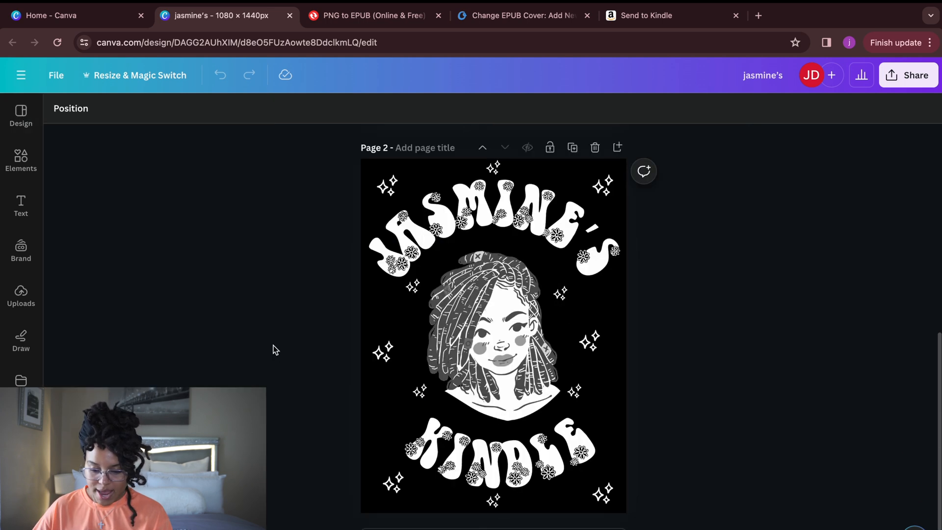
left_click(493, 229)
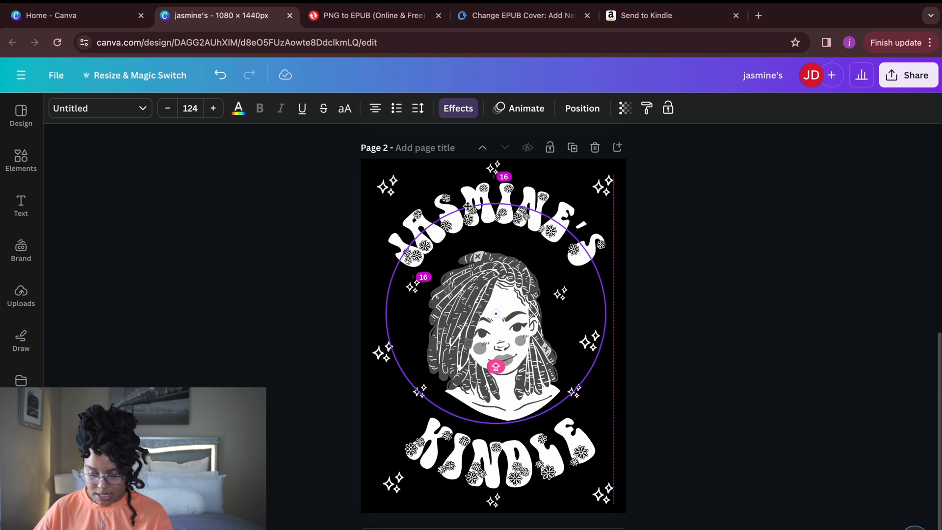
left_click(493, 451)
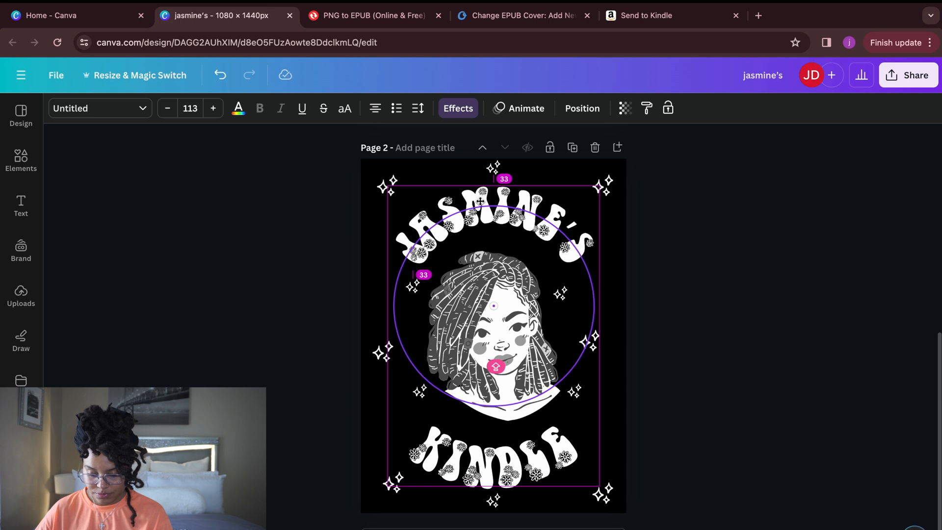
left_click(493, 456)
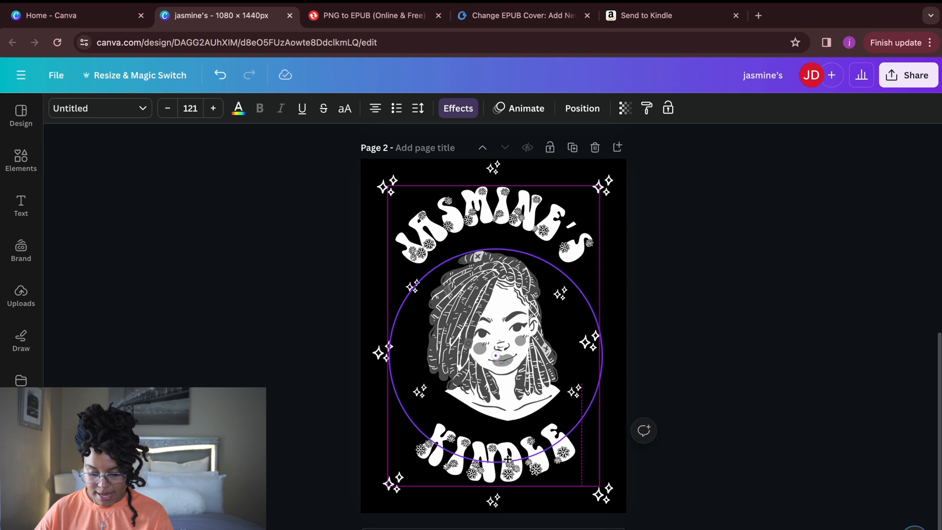
left_click(493, 456)
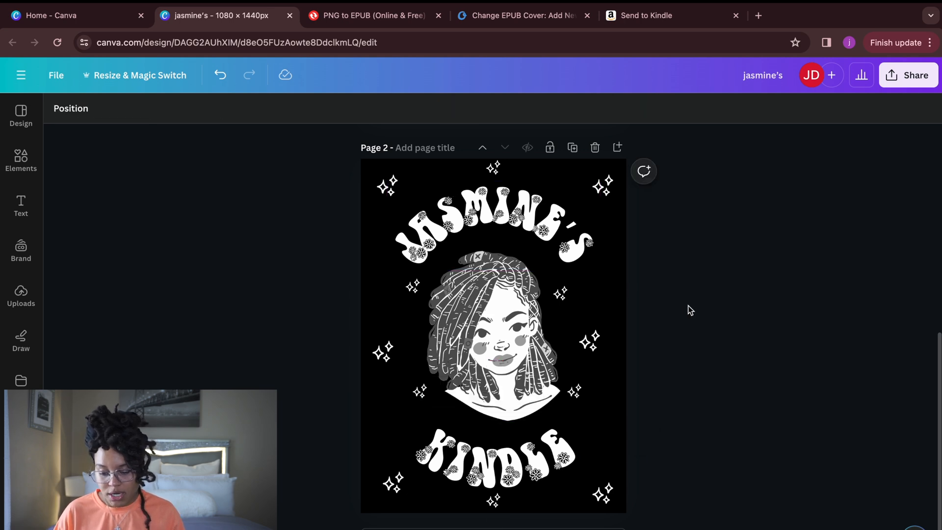
mouse_move(456, 185)
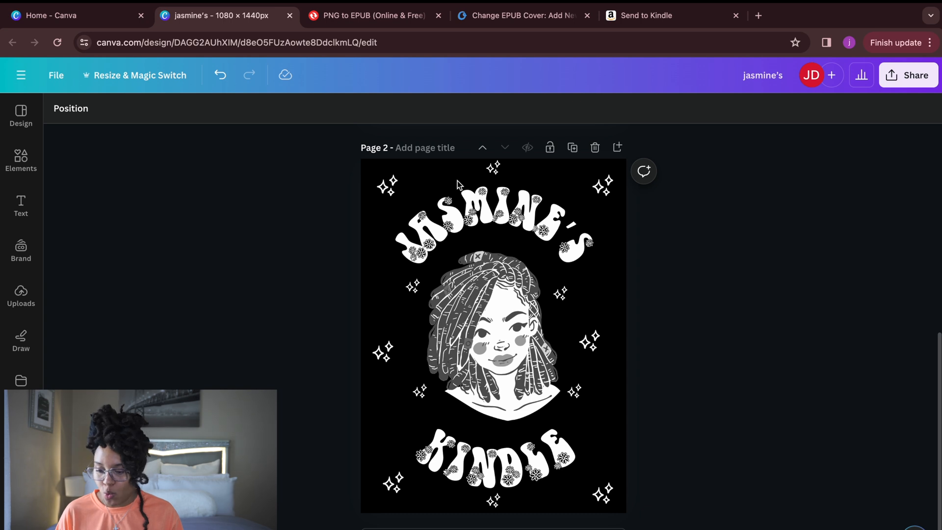
mouse_move(909, 76)
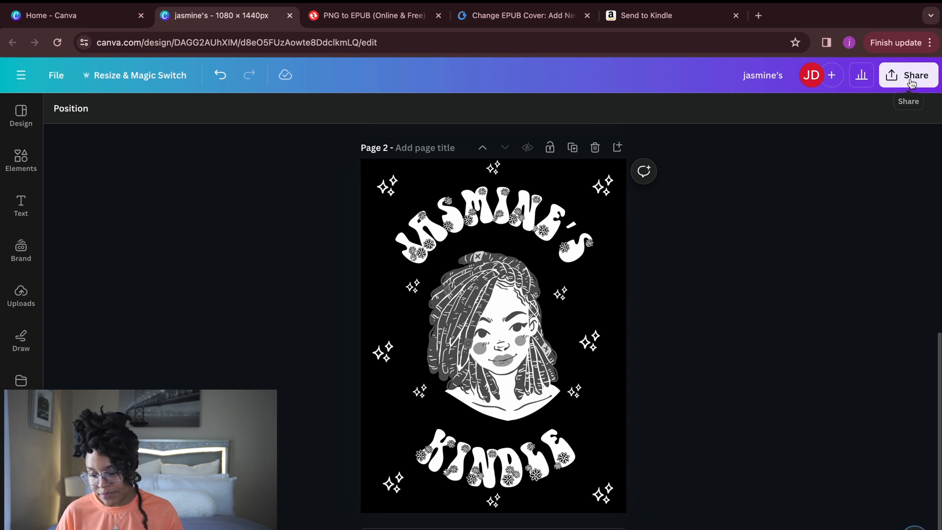
Step: Download page 2 only as an uncompressed PNG, then go to the PNG to EPUB converter
left_click(908, 76)
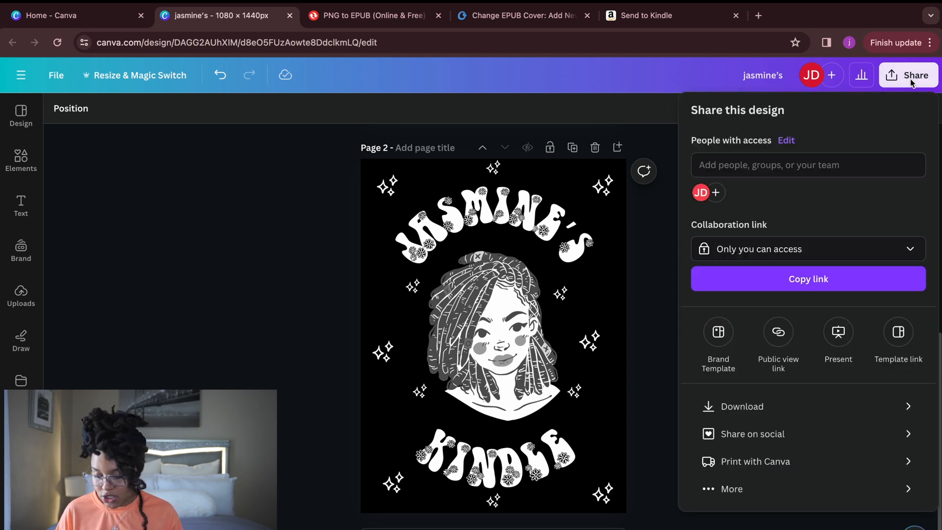
left_click(742, 406)
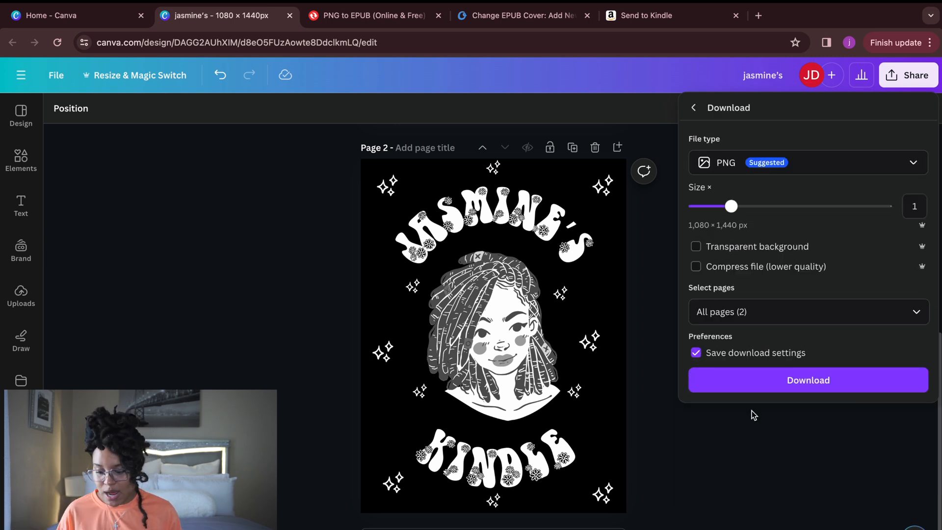
left_click(696, 266)
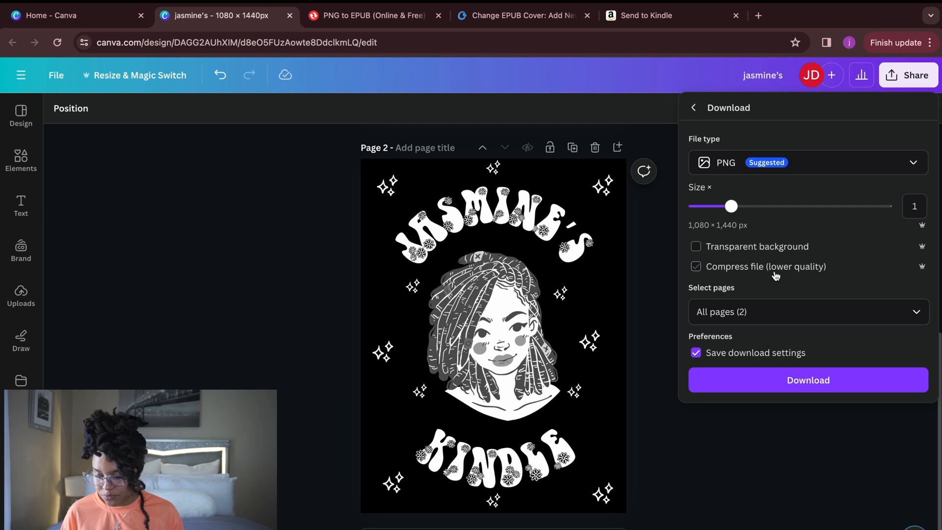
left_click(808, 311)
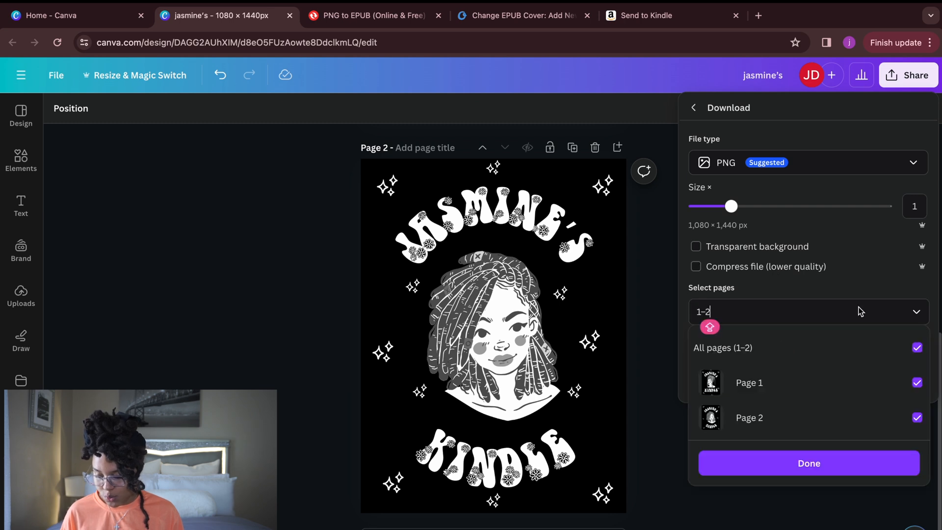
left_click(917, 382)
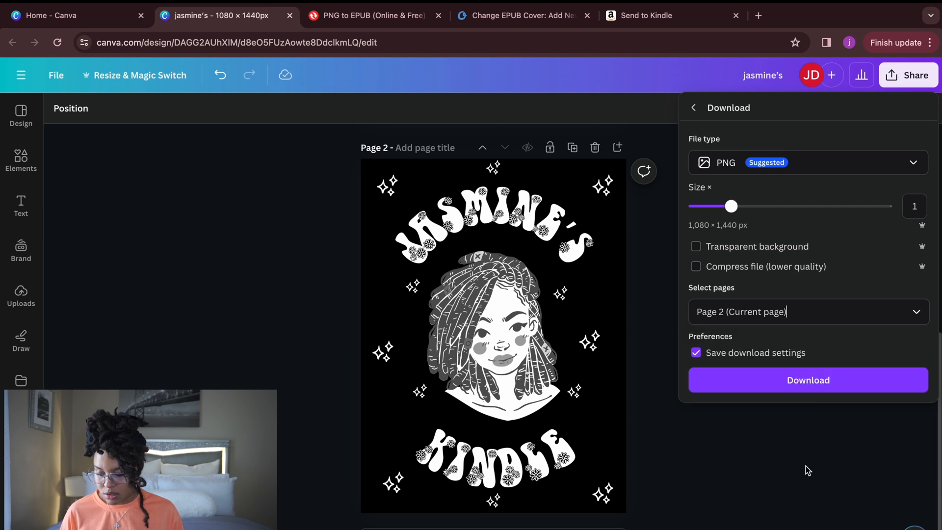
left_click(808, 380)
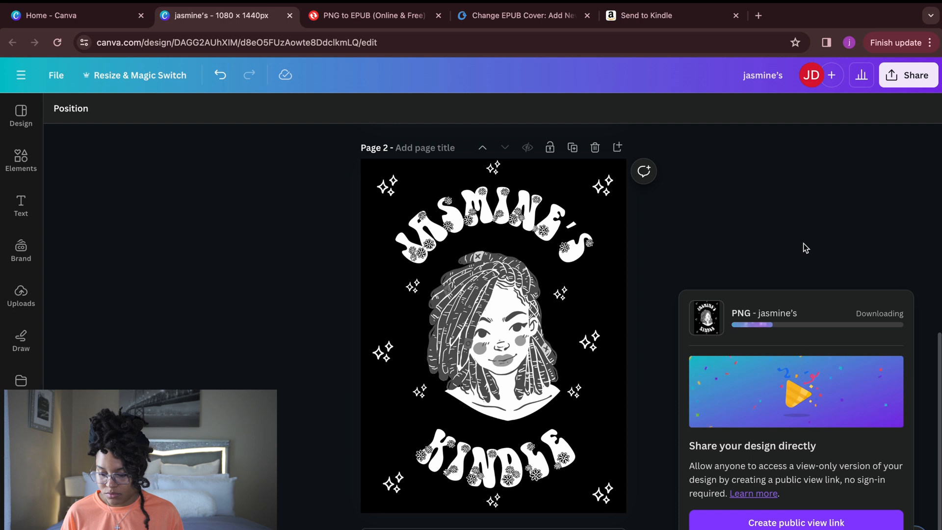
left_click(489, 227)
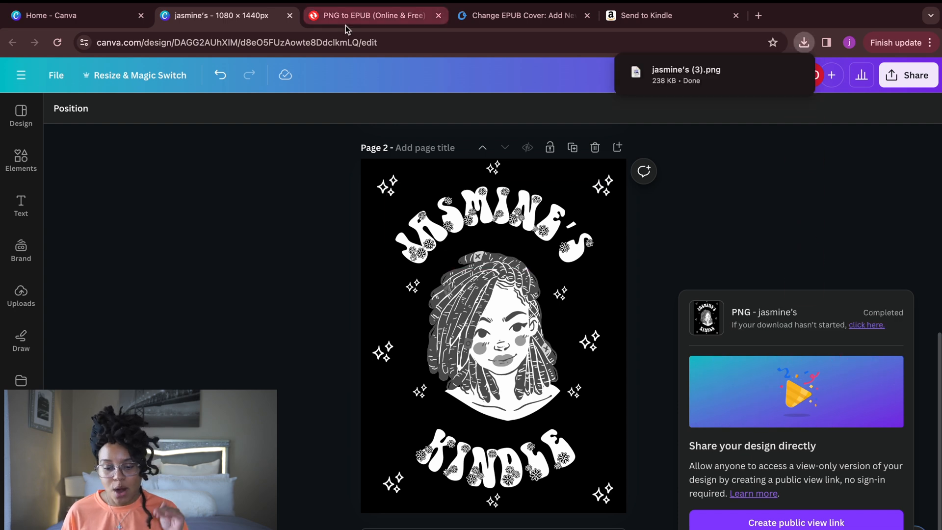
left_click(373, 14)
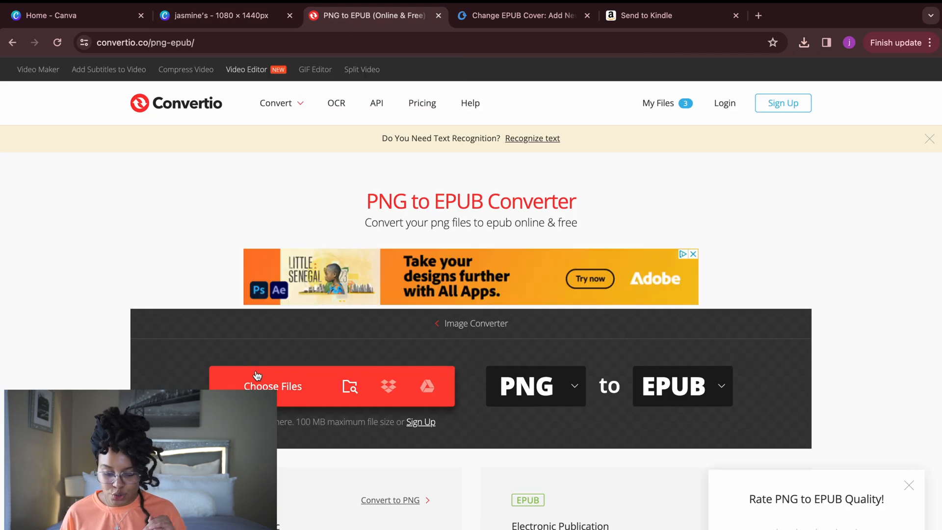
Step: Convert jasmine's (3).png into an EPUB and download the resulting jasmine's-_3_.epub
left_click(272, 385)
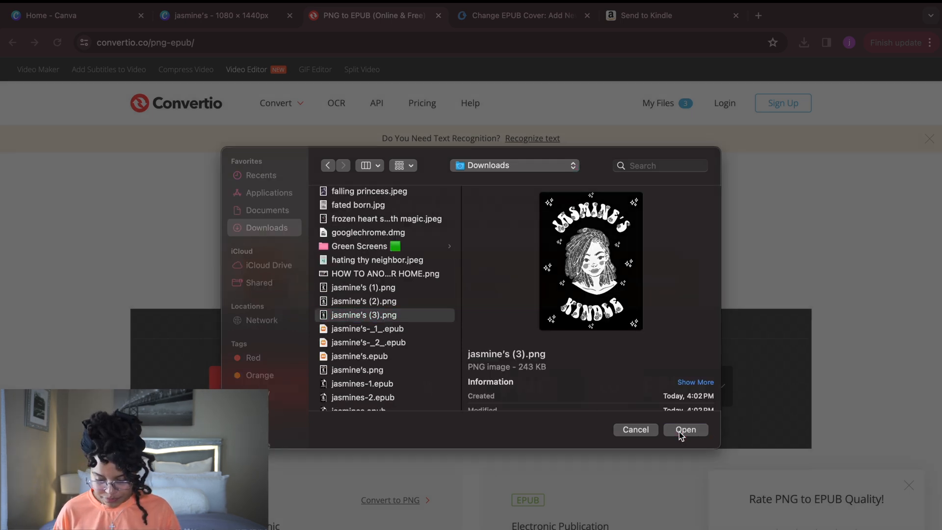
left_click(687, 429)
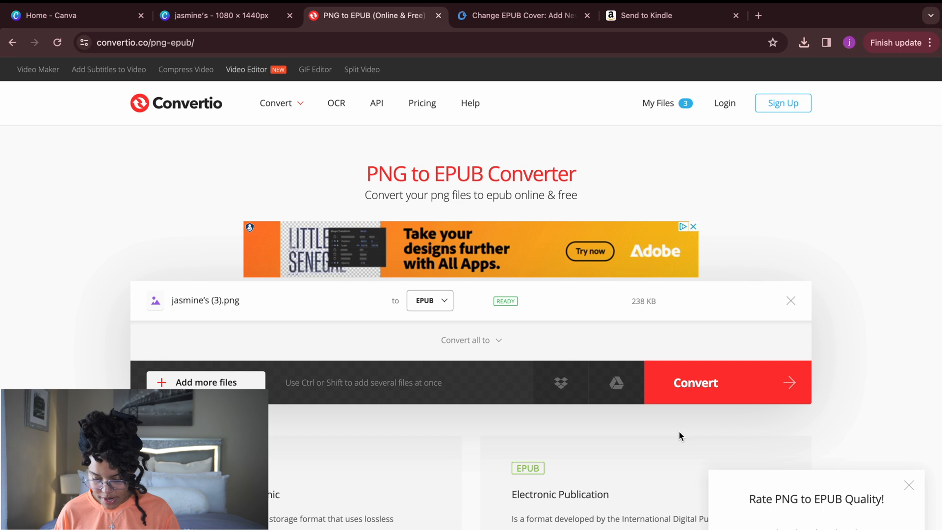
left_click(696, 383)
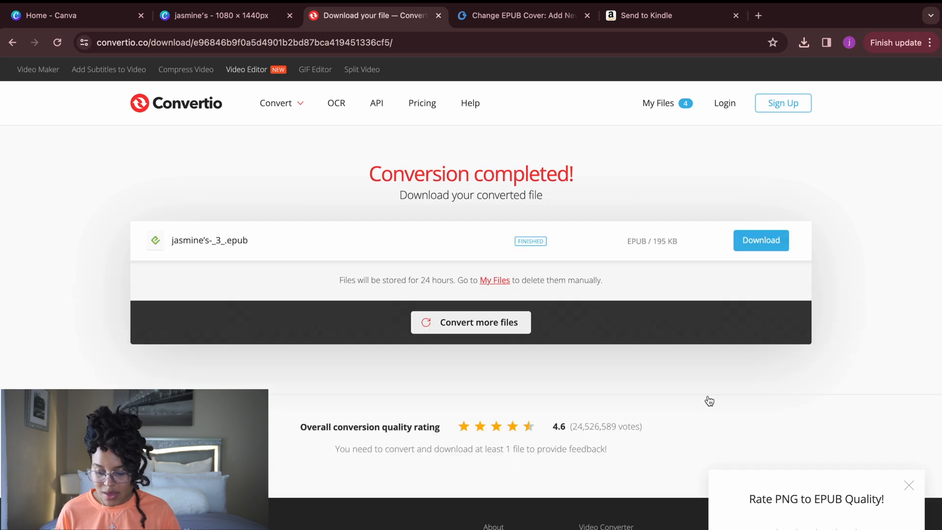
left_click(760, 241)
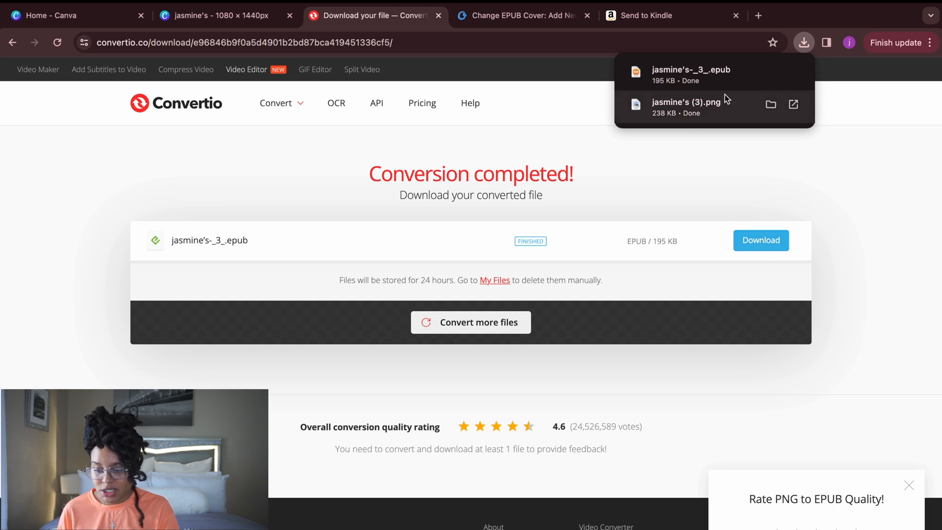
mouse_move(727, 103)
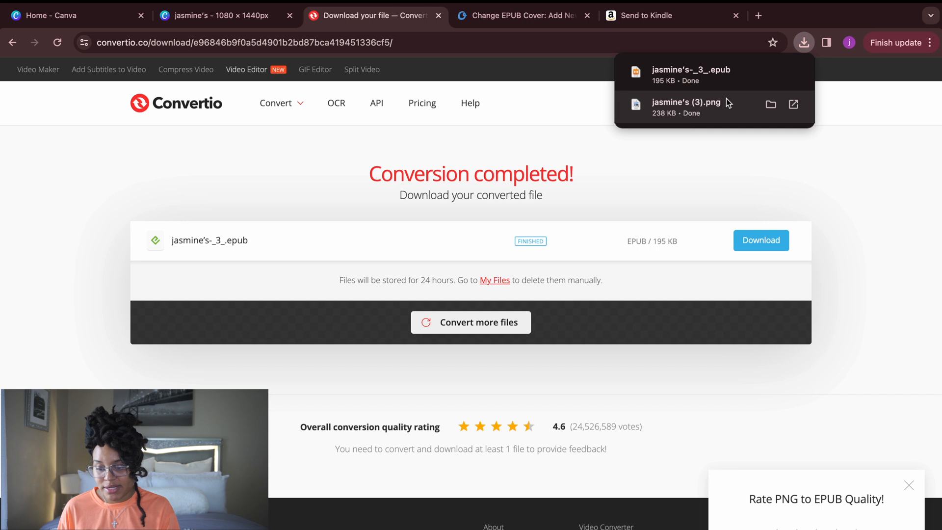
mouse_move(648, 66)
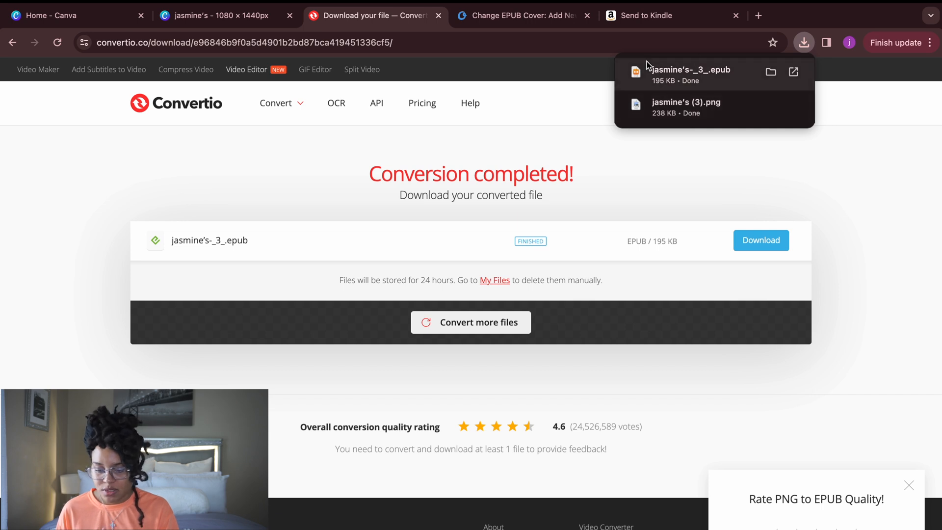
mouse_move(523, 15)
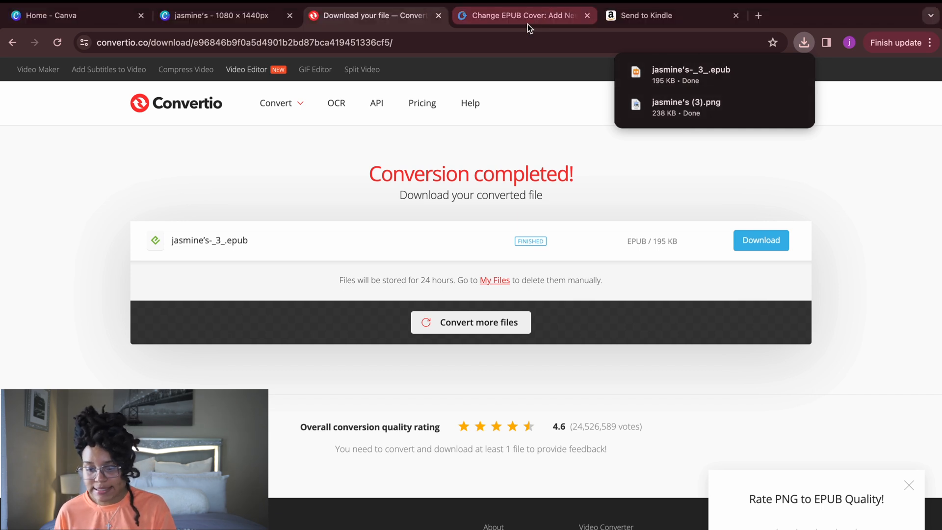
mouse_move(523, 15)
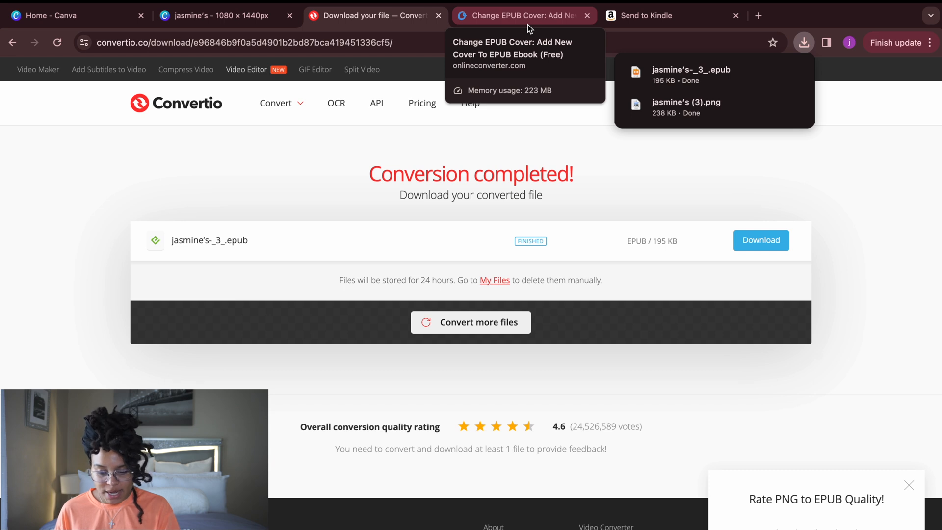
Step: Load jasmine's-_3_.epub as the EPUB File in the Change EPUB Cover tool
left_click(518, 15)
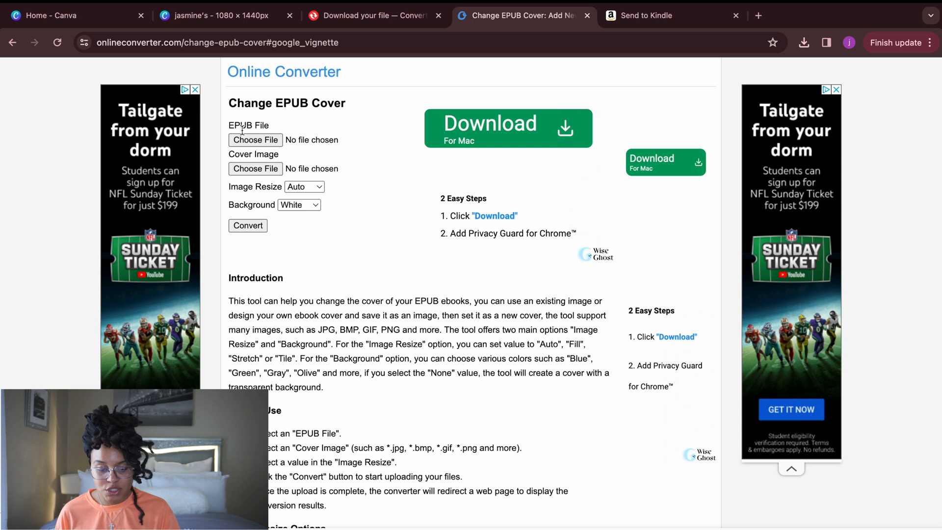
mouse_move(255, 139)
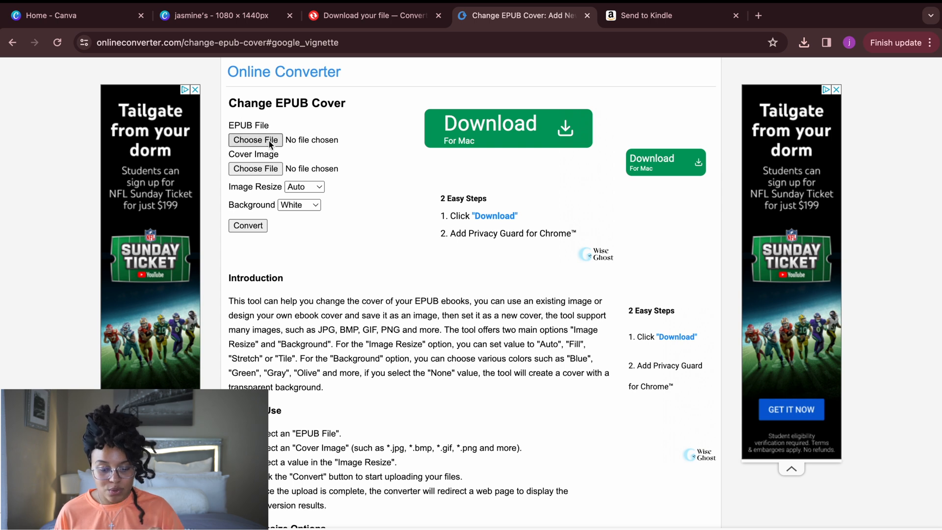
mouse_move(255, 139)
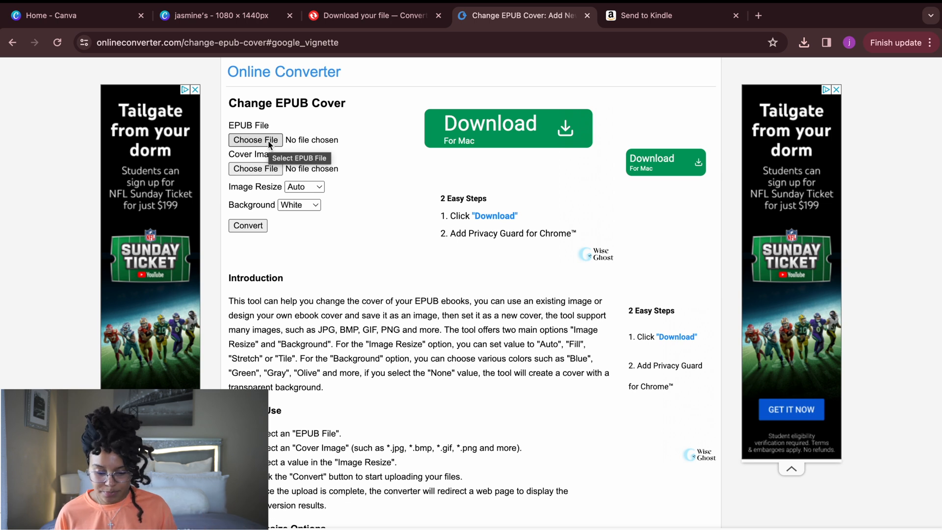
left_click(255, 141)
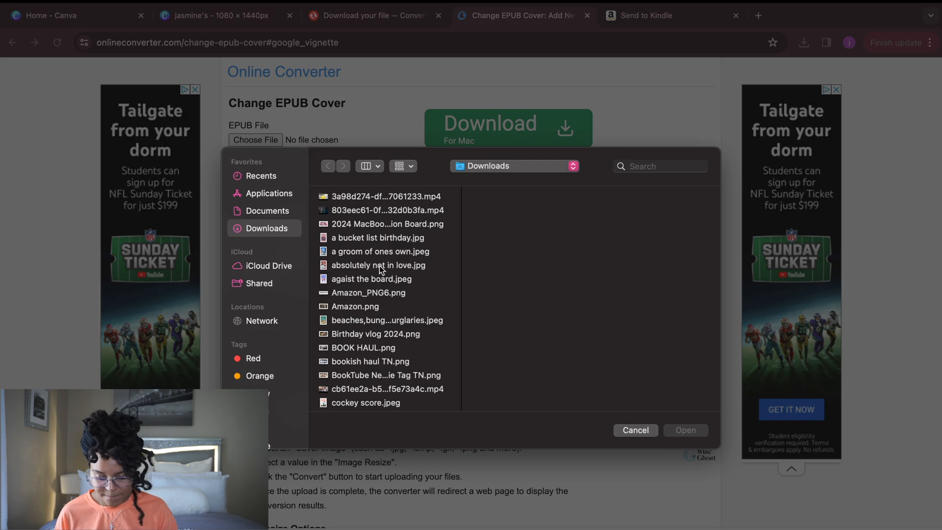
scroll("down", 3)
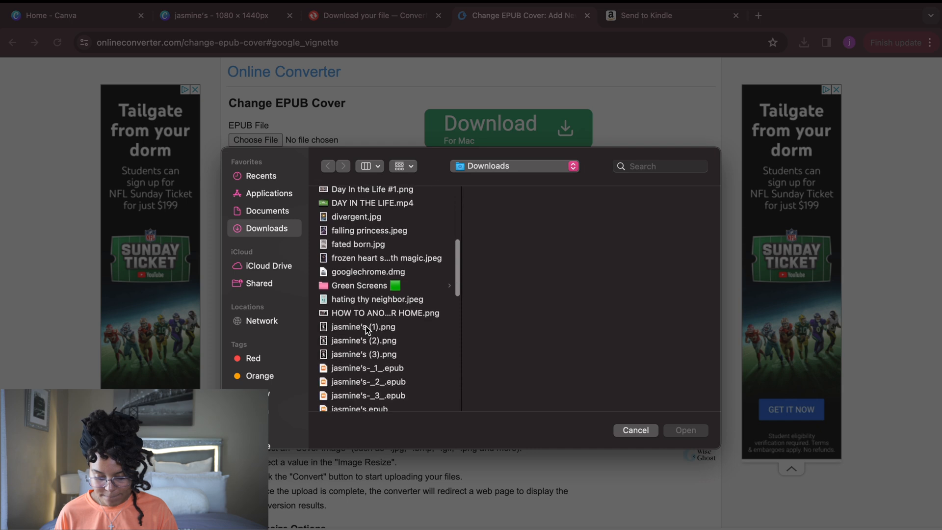
left_click(367, 340)
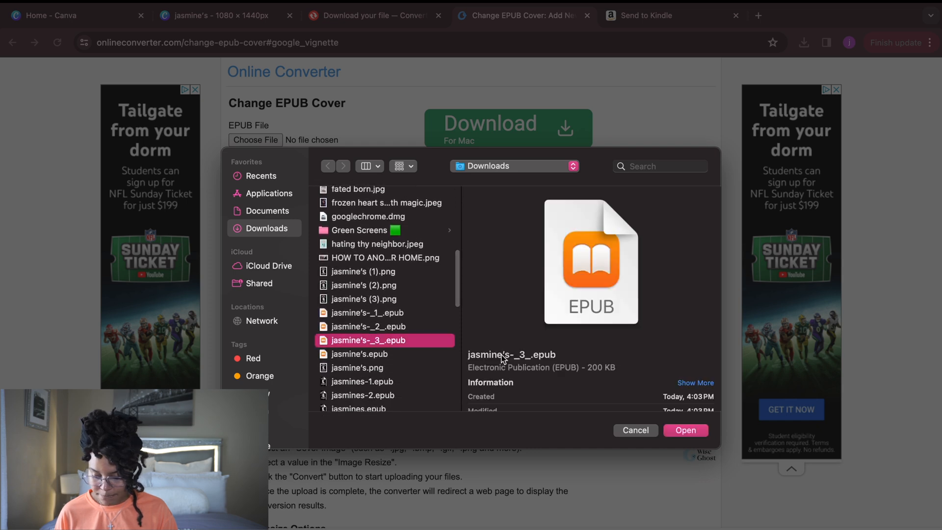
left_click(686, 430)
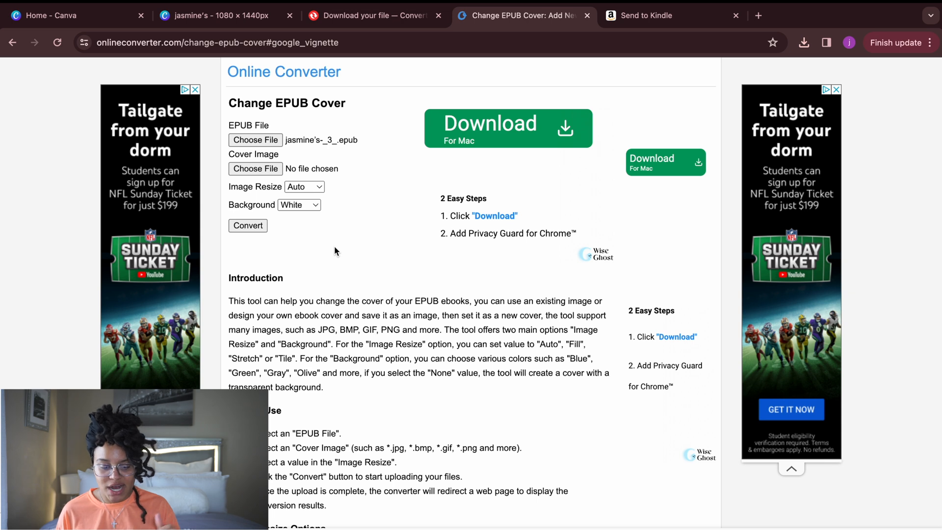
Step: Set jasmine's (3).png from Downloads as the Cover Image
left_click(255, 168)
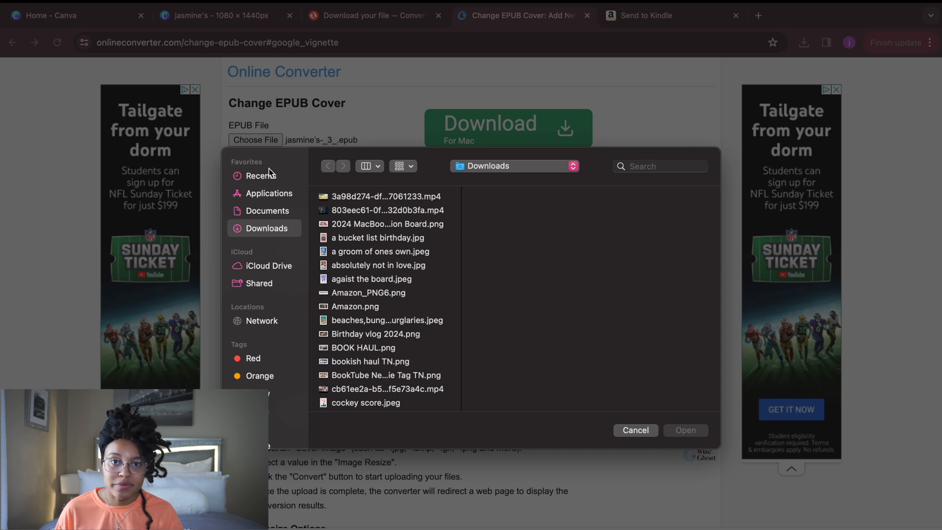
mouse_move(376, 331)
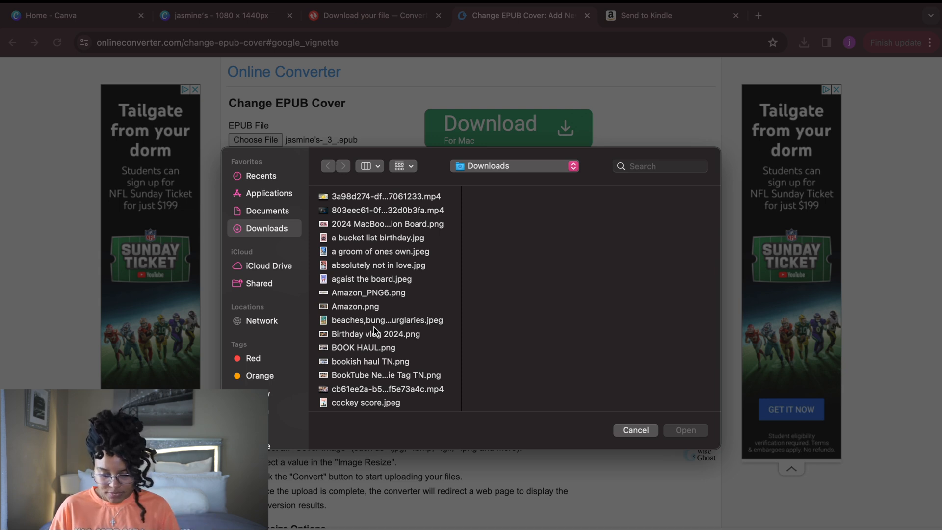
scroll("down", 3)
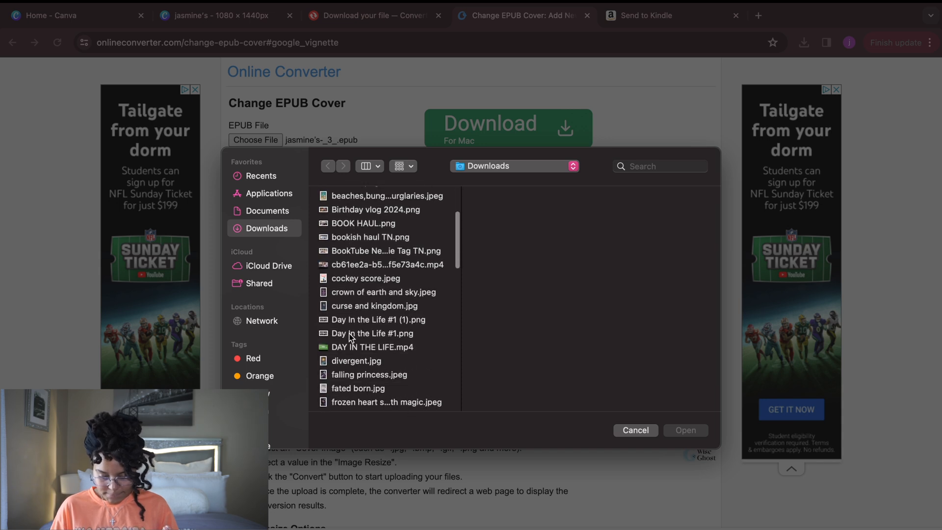
scroll("down", 3)
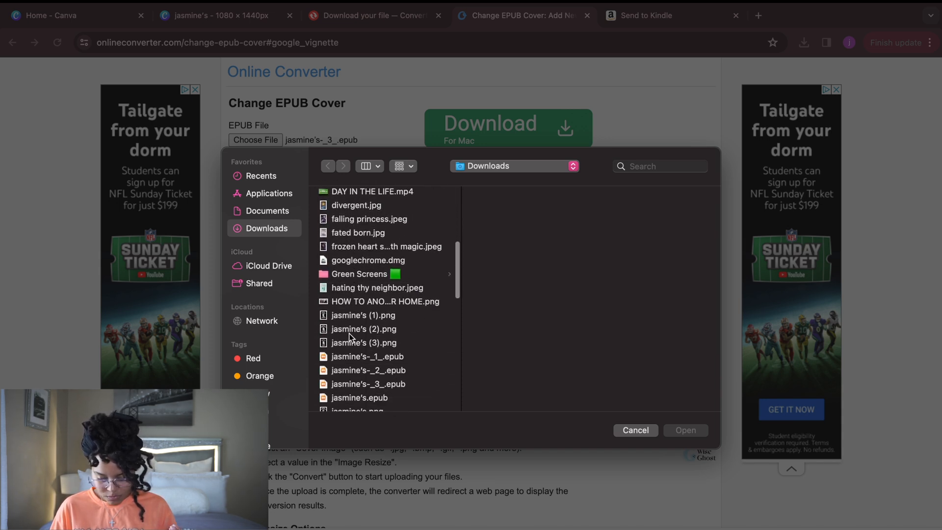
left_click(363, 342)
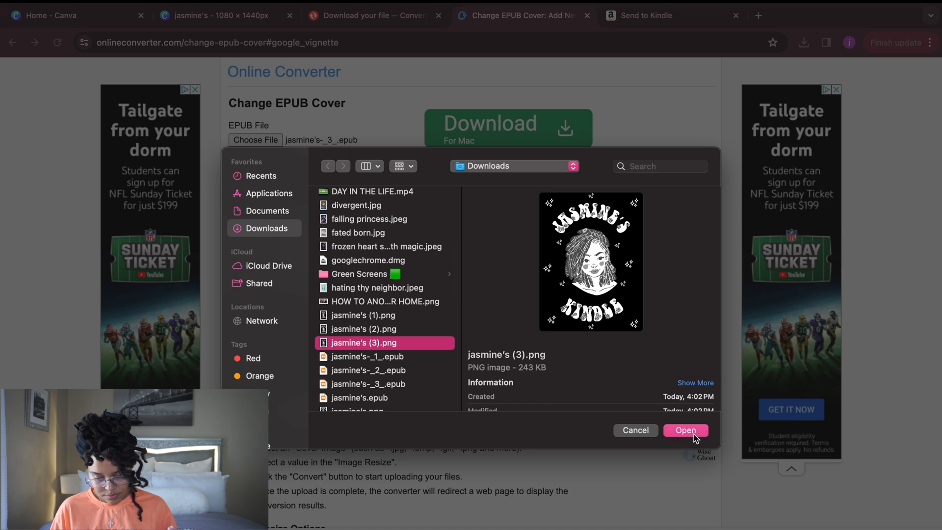
left_click(685, 430)
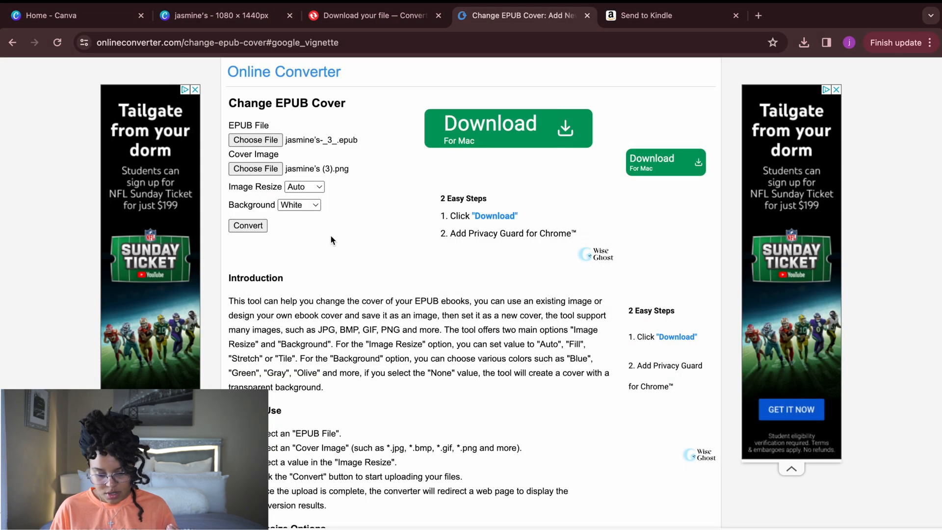
Step: Set Image Resize to Fill, convert the EPUB with the new cover and download jasmines-3.epub
left_click(304, 186)
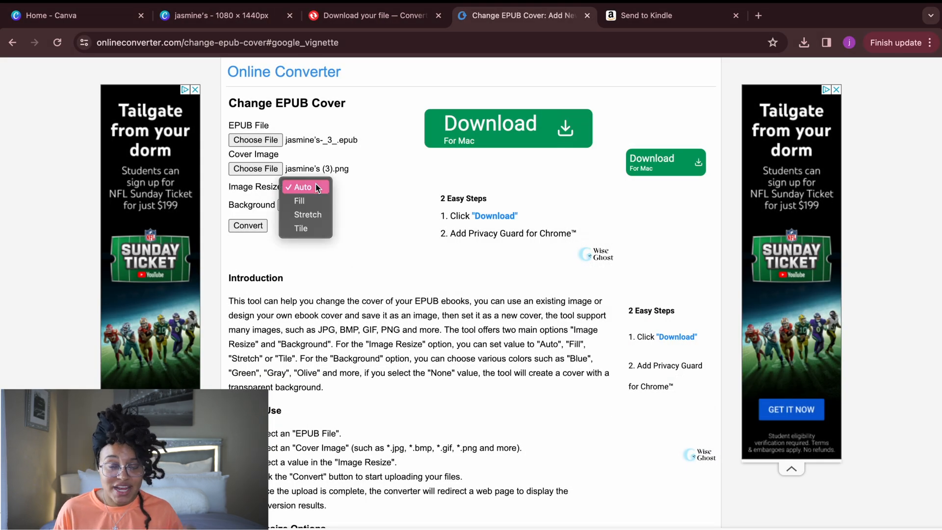
left_click(298, 200)
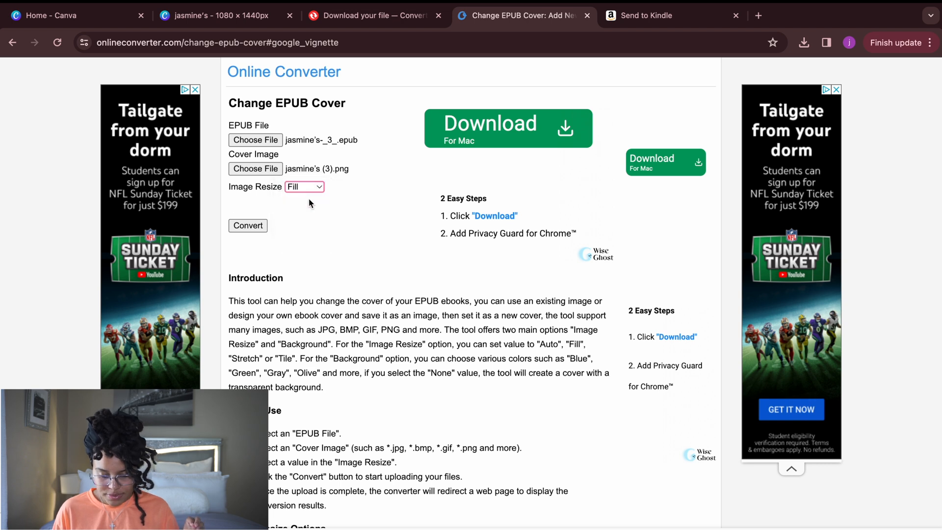
left_click(247, 226)
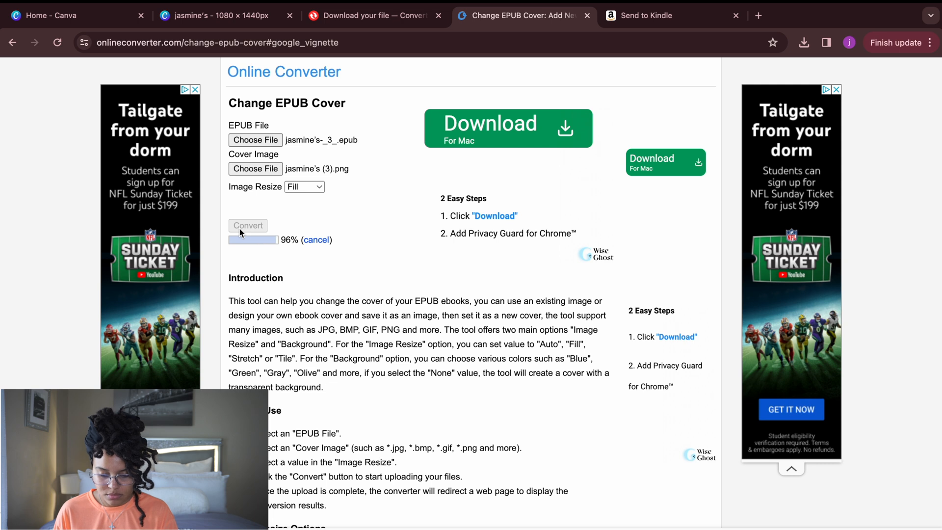
left_click(247, 226)
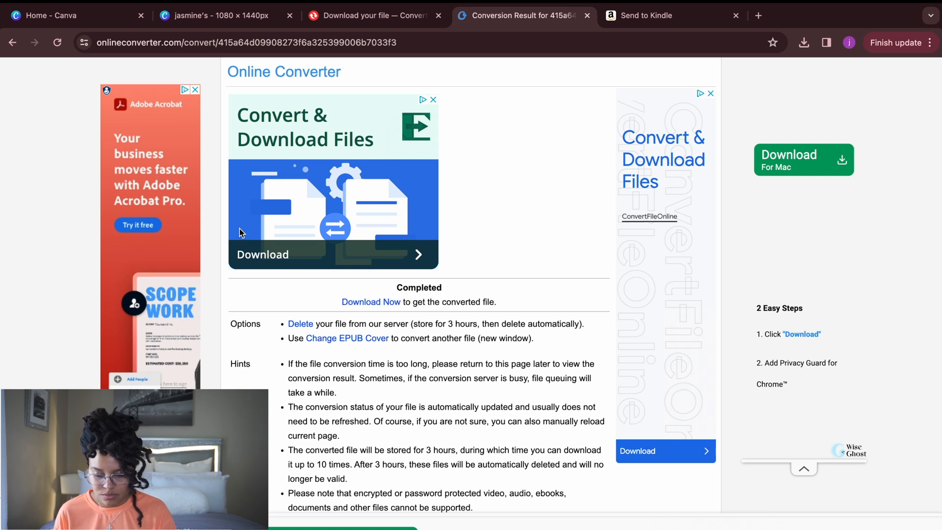
mouse_move(402, 214)
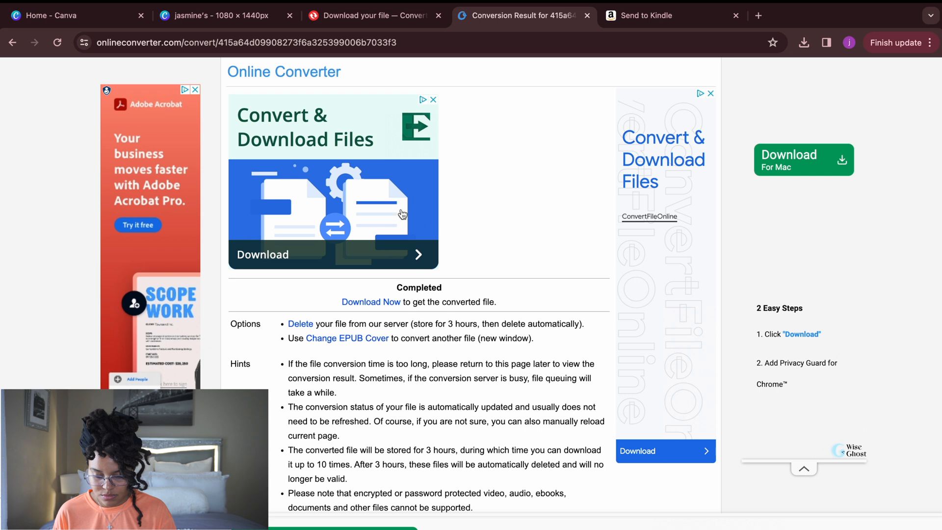
scroll("down", 3)
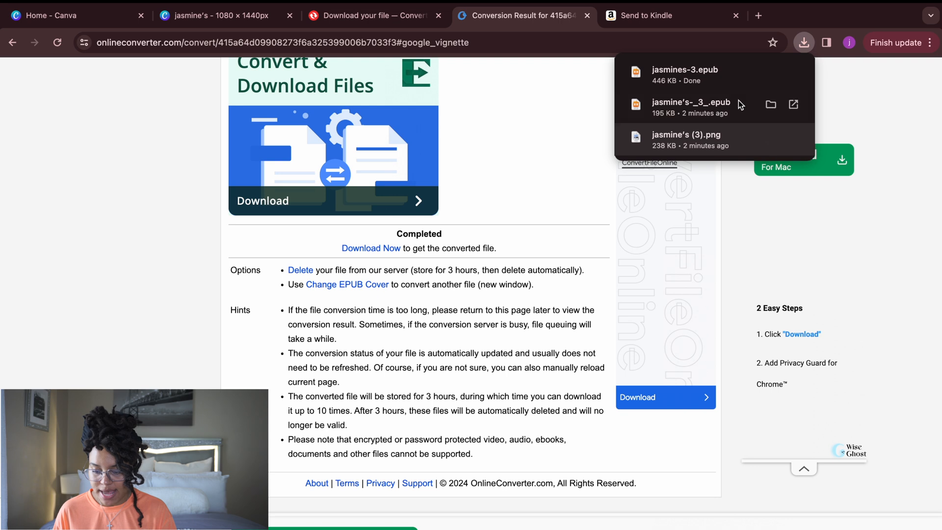
mouse_move(721, 98)
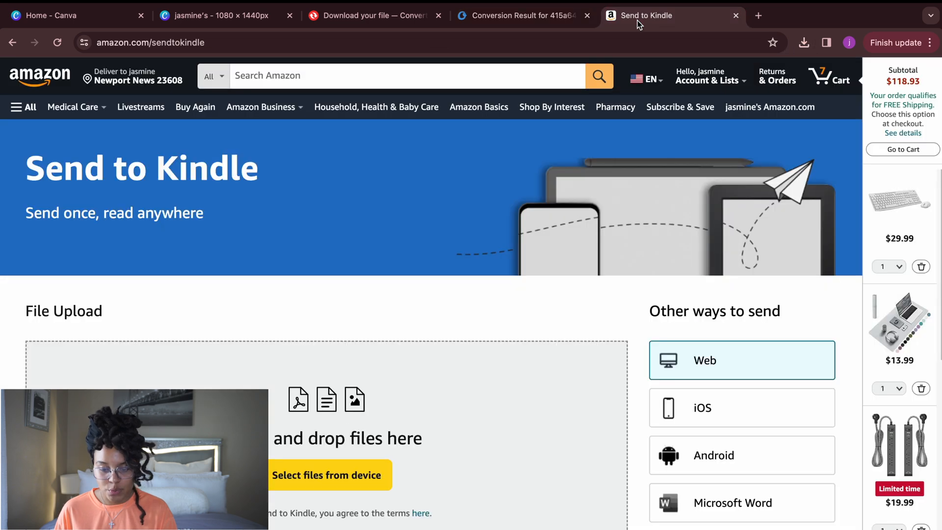
mouse_move(358, 455)
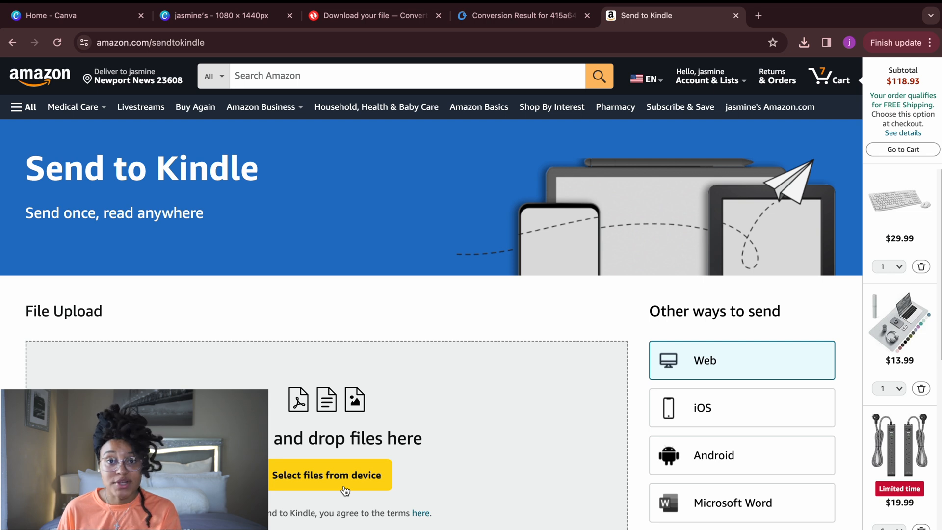
Step: Browse the device and locate jasmines-3.epub in the Downloads list for upload
left_click(328, 475)
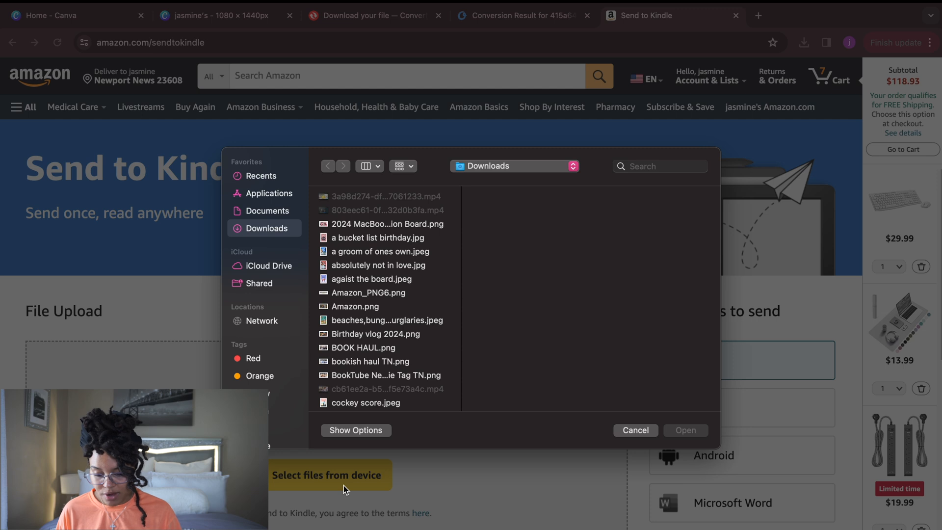
mouse_move(383, 287)
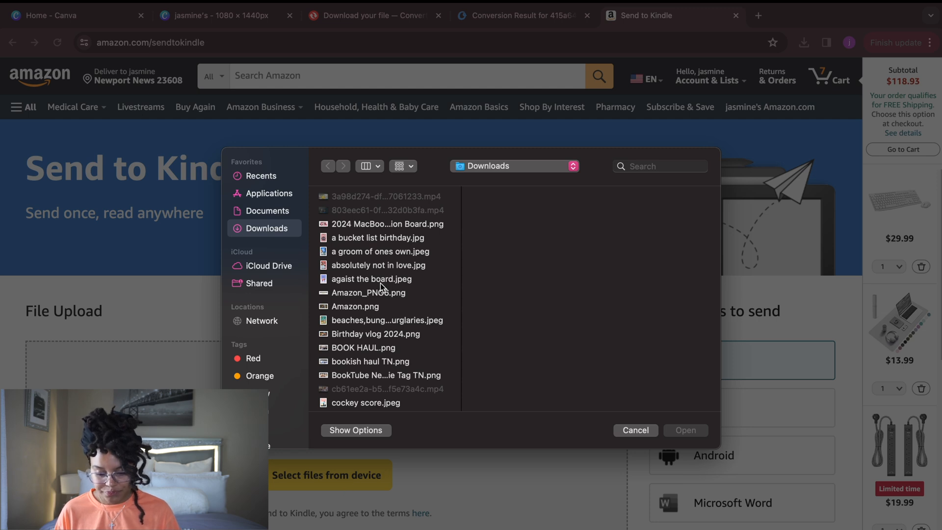
scroll("down", 3)
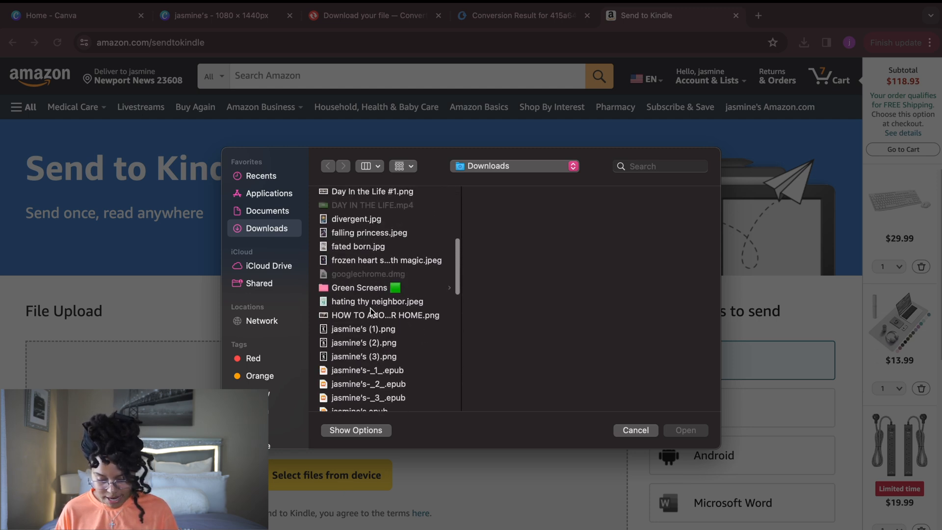
scroll("down", 3)
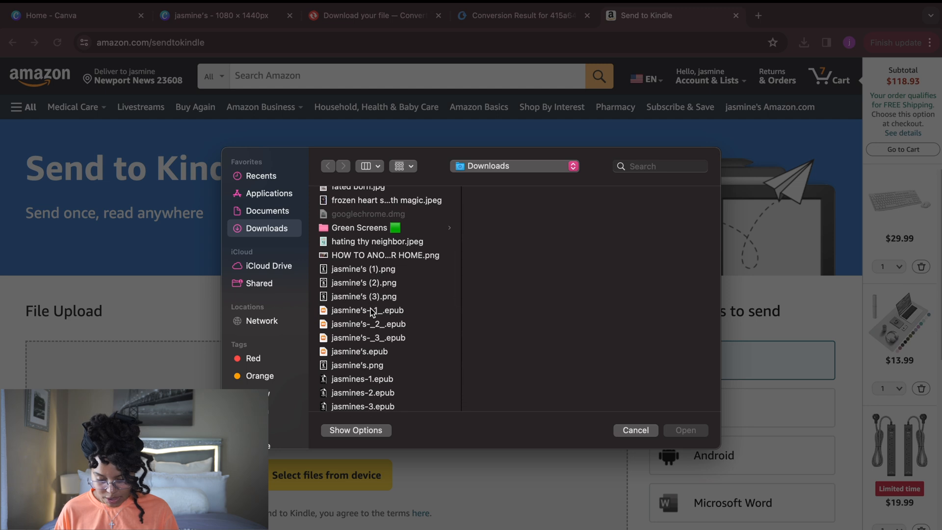
mouse_move(405, 345)
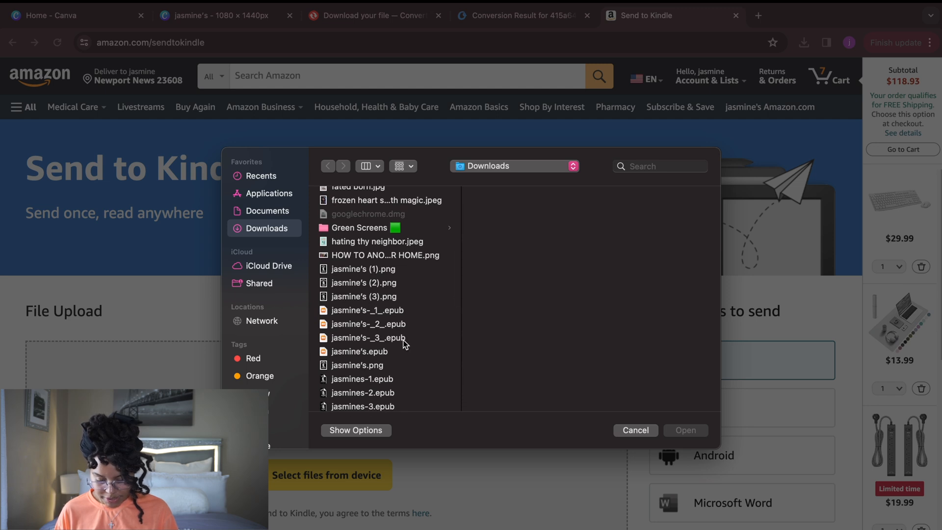
scroll("down", 3)
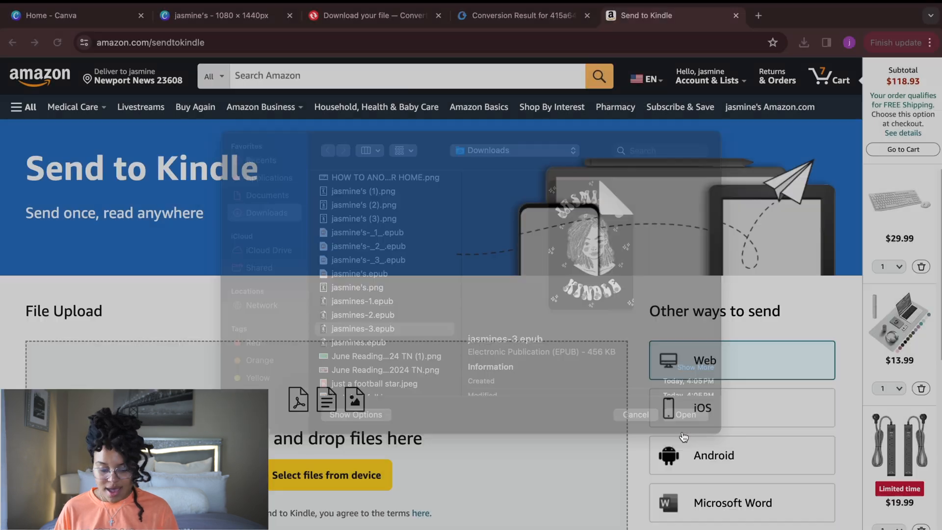
Step: Confirm jasmines-3.epub (445.7 KB) and send it to the Kindle library with Add to your library on
left_click(686, 415)
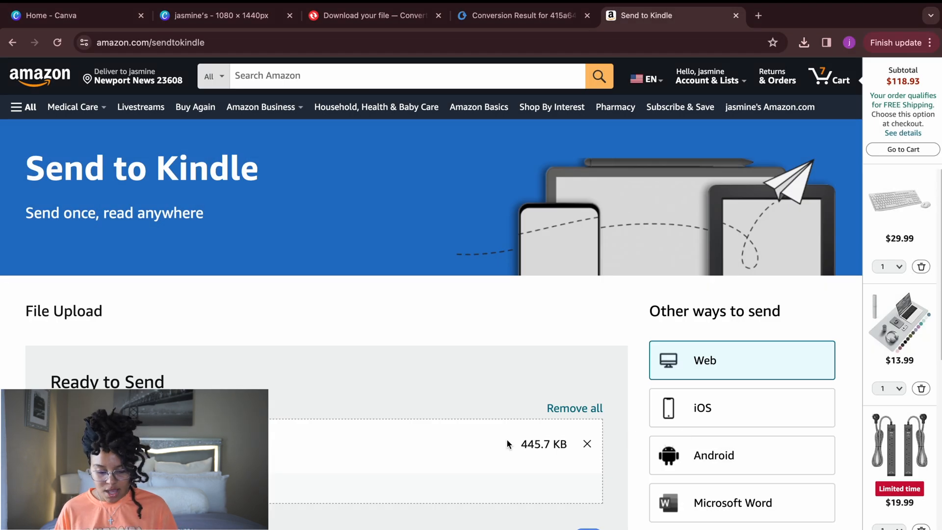
scroll("down", 3)
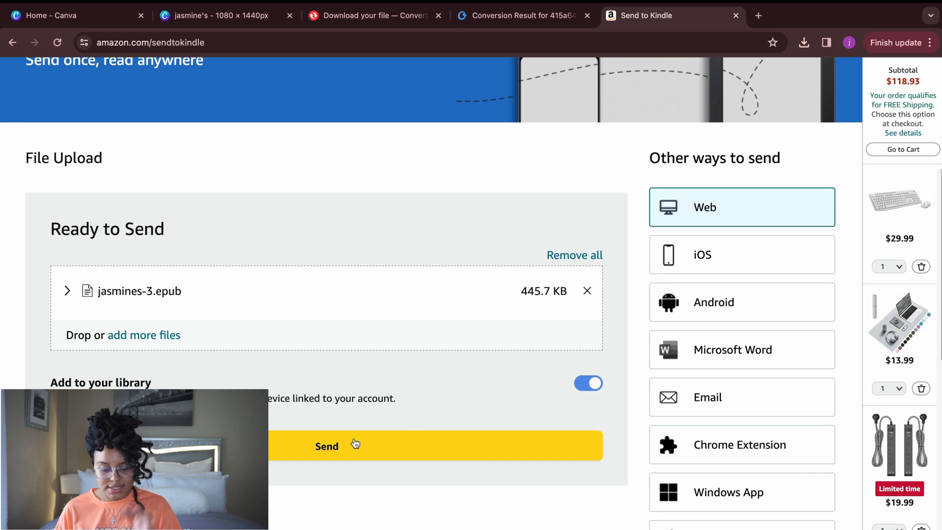
left_click(327, 446)
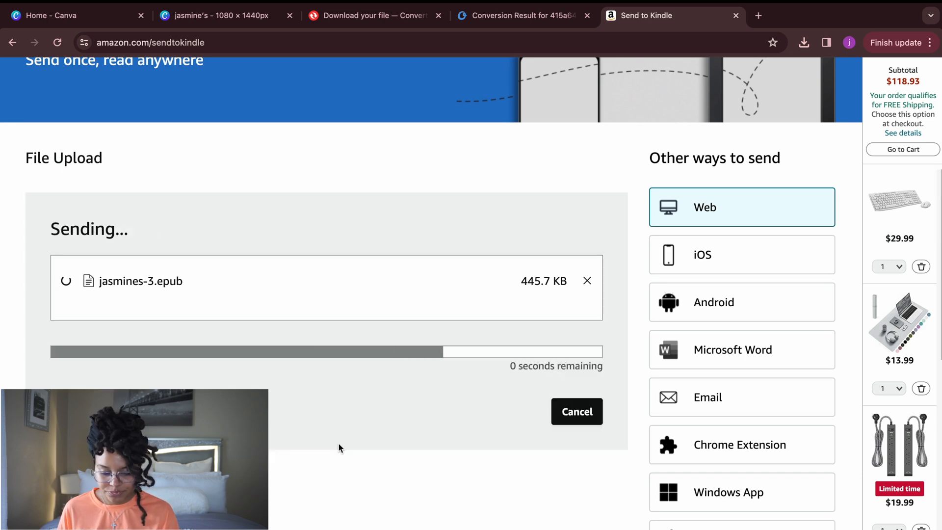